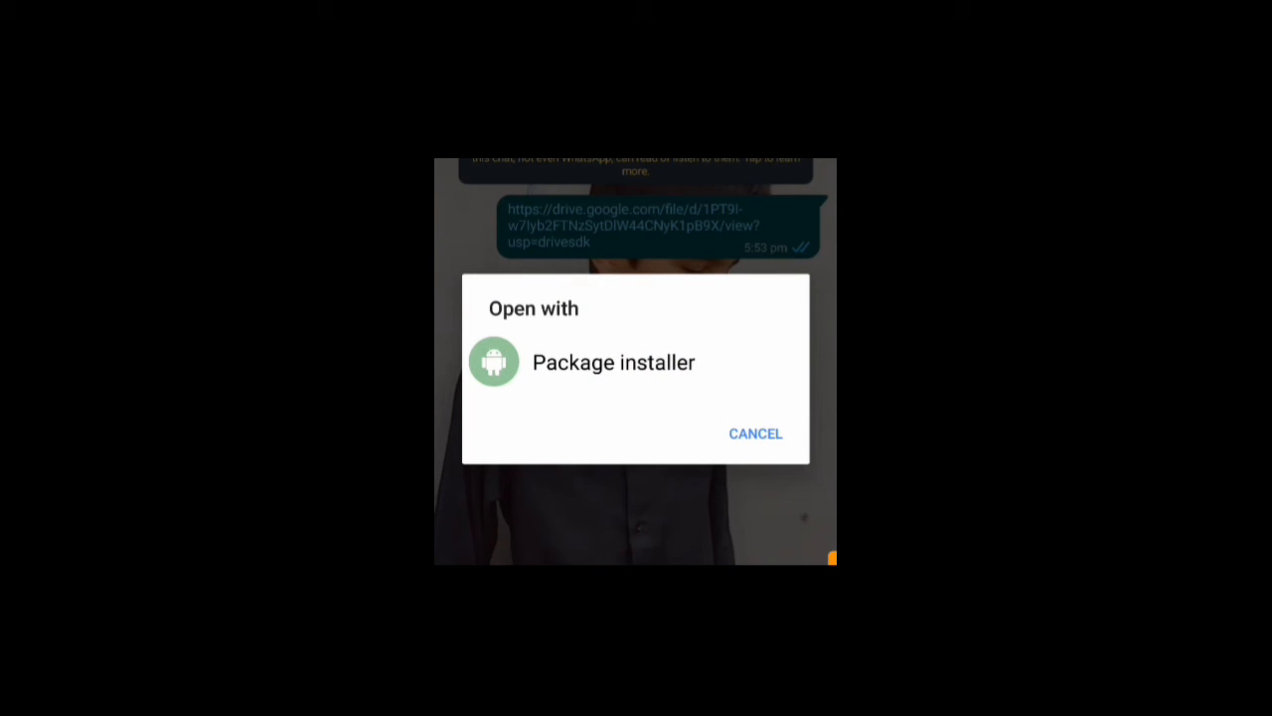
- Open the Minecraft 1.17 APK with Package installer so its 123 MB download begins loading
click(612, 361)
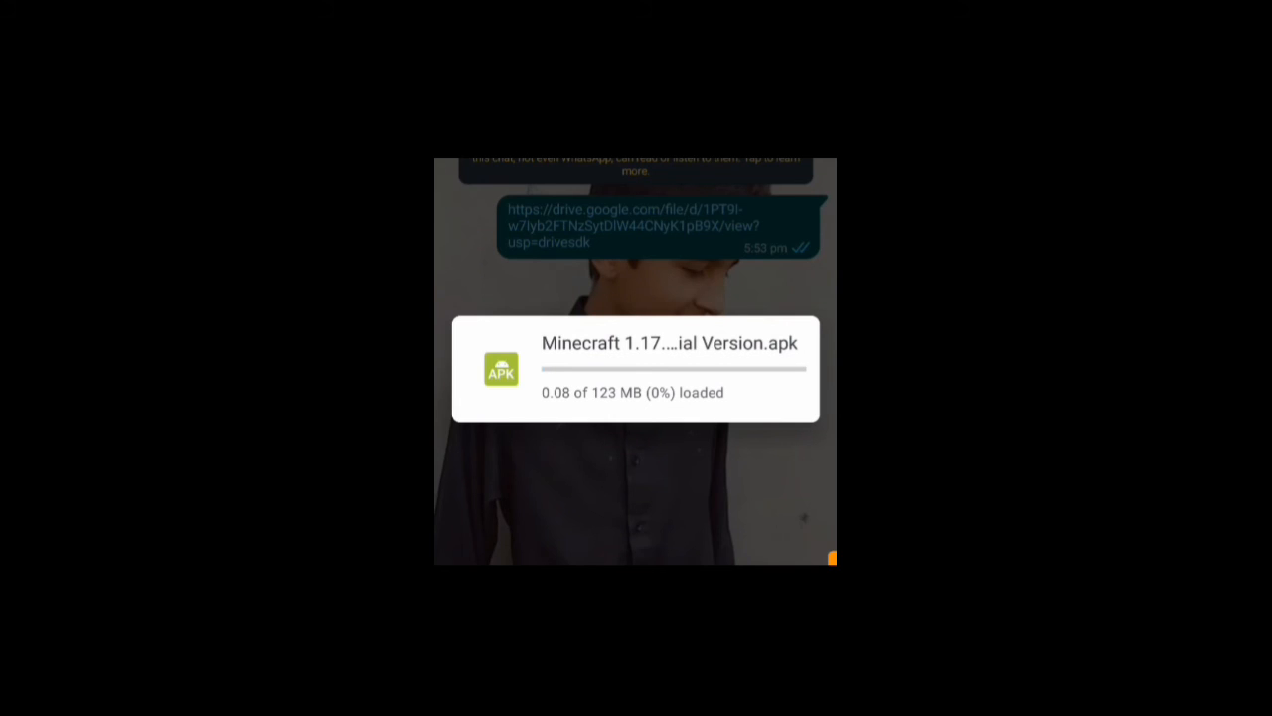